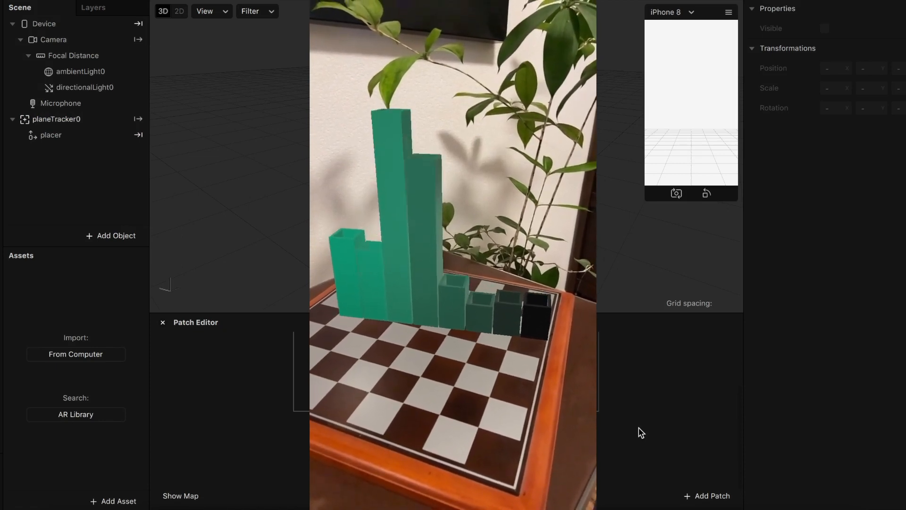
# Start a new project and reach the project-type chooser for plane tracking.
pyautogui.click(57, 118)
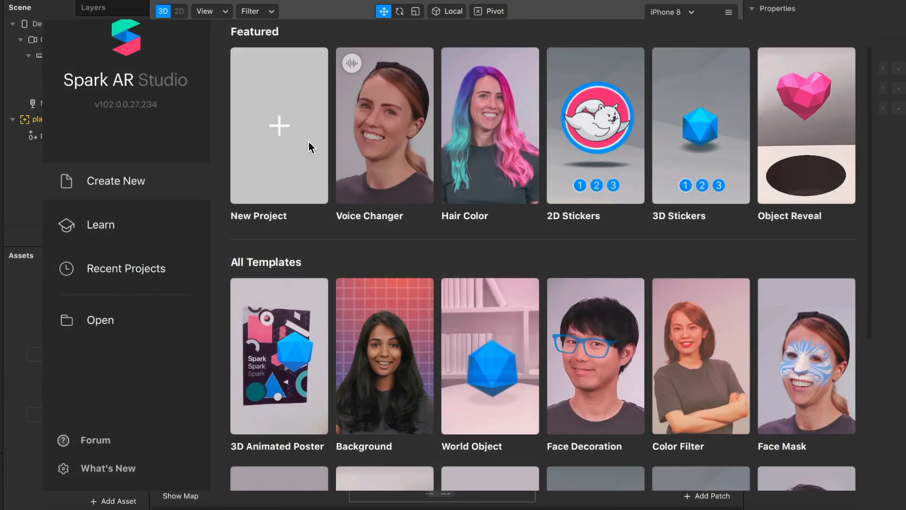
pyautogui.click(279, 125)
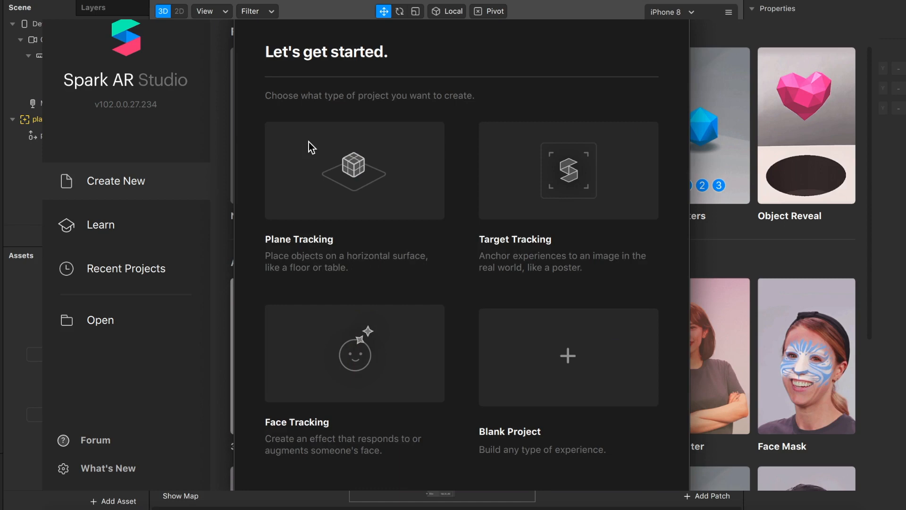
pyautogui.moveTo(353, 169)
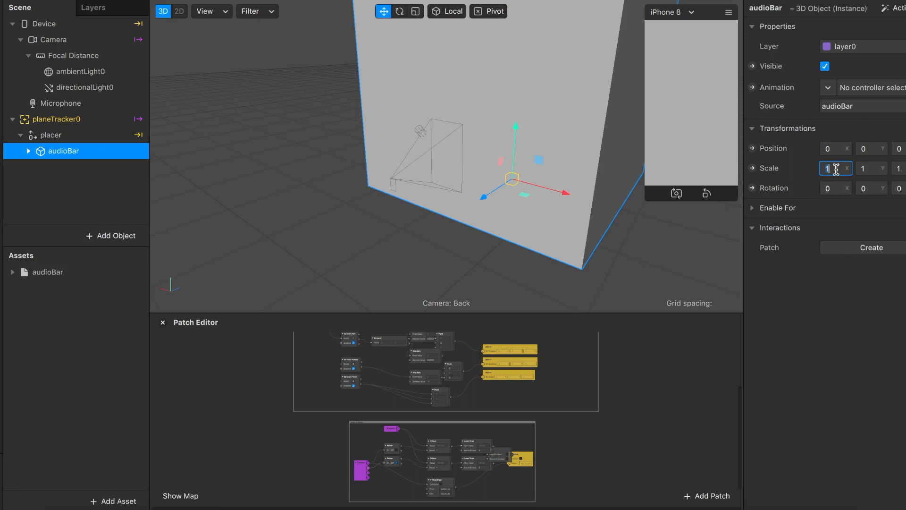
# Duplicate audioBar into audioBar0 and audioBar1, offsetting each copy's Position X by 0.2.
pyautogui.rightClick(63, 151)
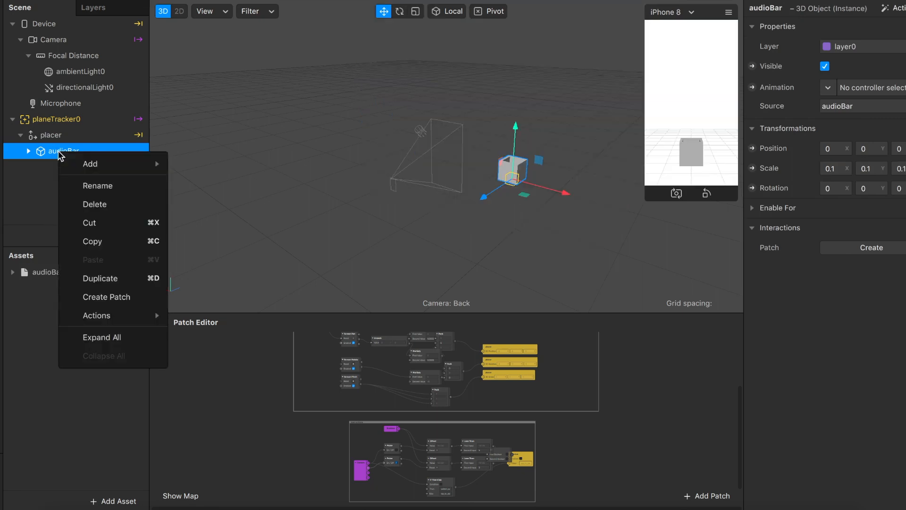
pyautogui.click(100, 278)
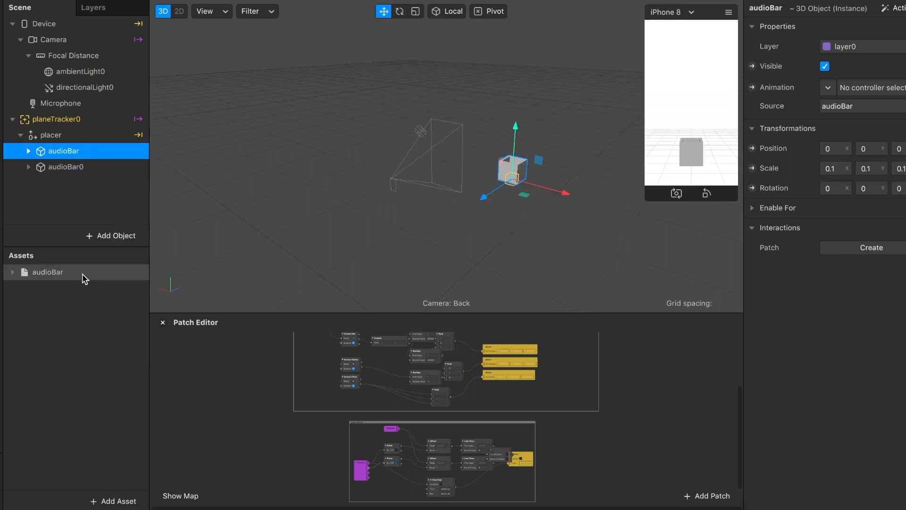
pyautogui.click(66, 167)
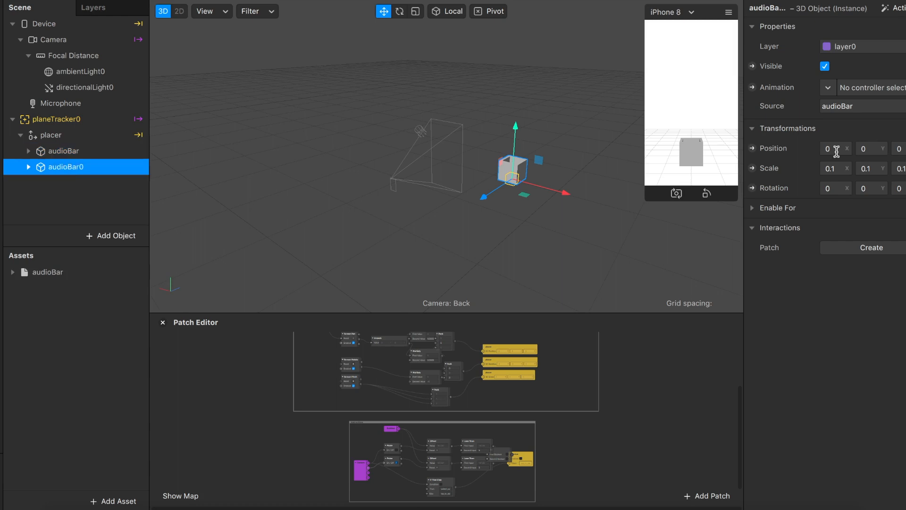
pyautogui.click(835, 148)
pyautogui.write('.2')
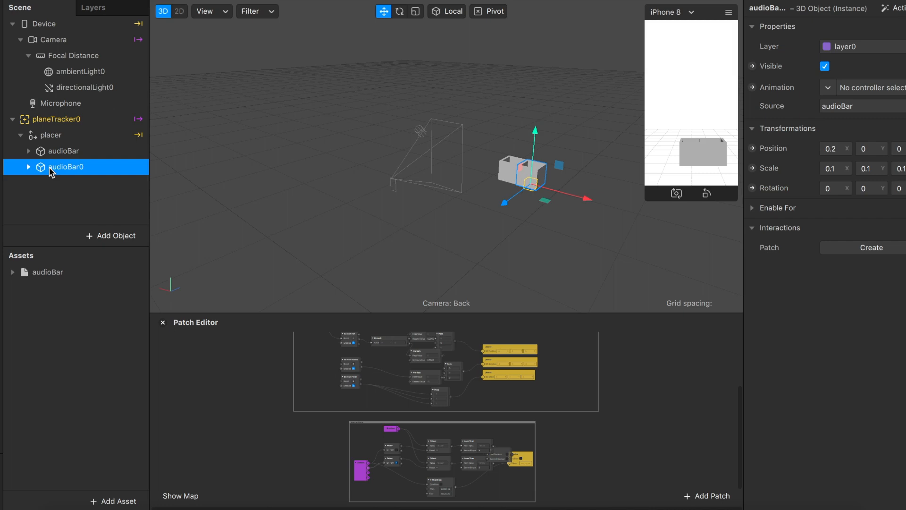
pyautogui.rightClick(65, 167)
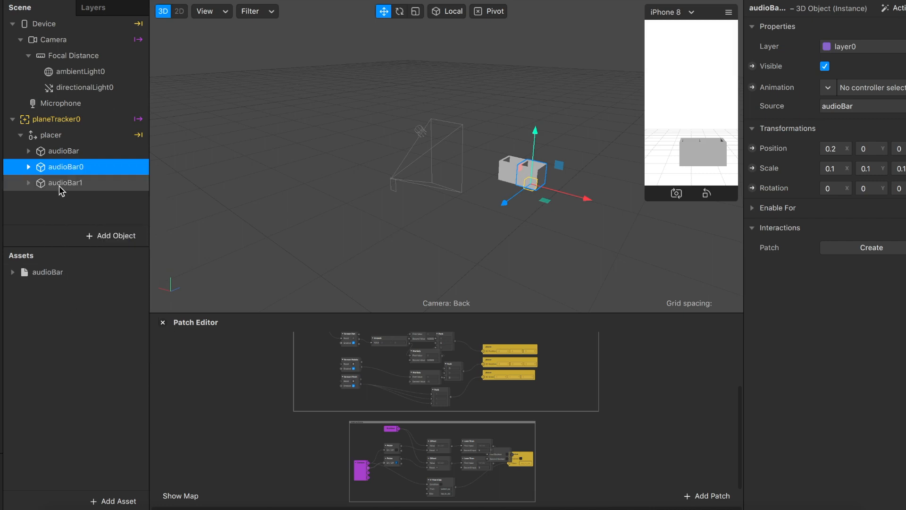
pyautogui.click(65, 183)
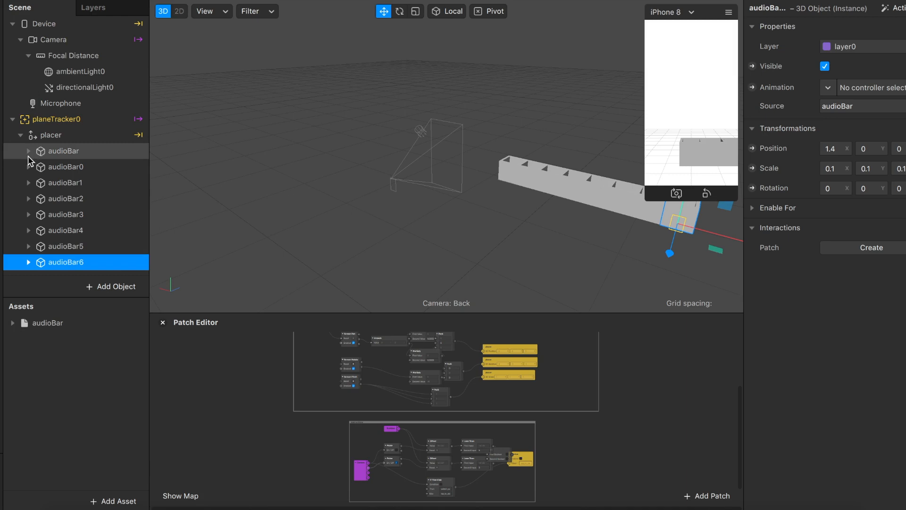
# Create material0 on the audioBar cube with a blue diffuse colour.
pyautogui.click(28, 151)
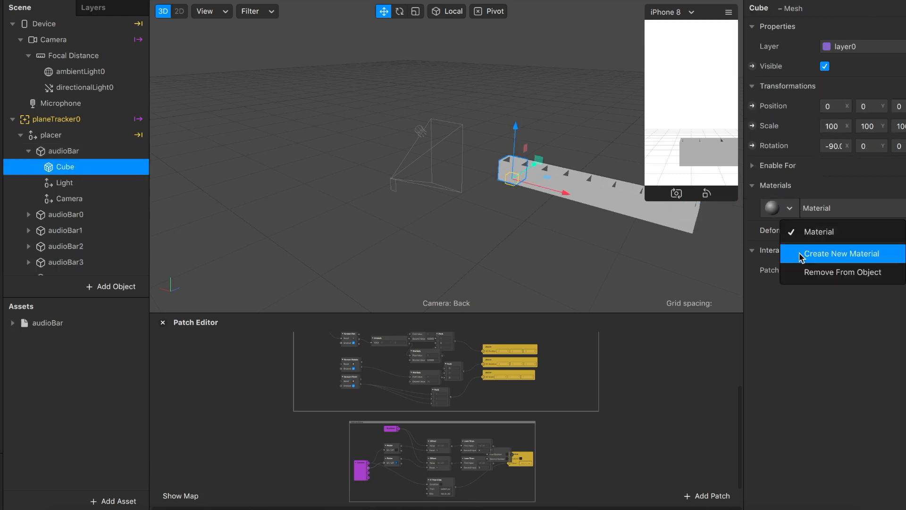
pyautogui.click(841, 253)
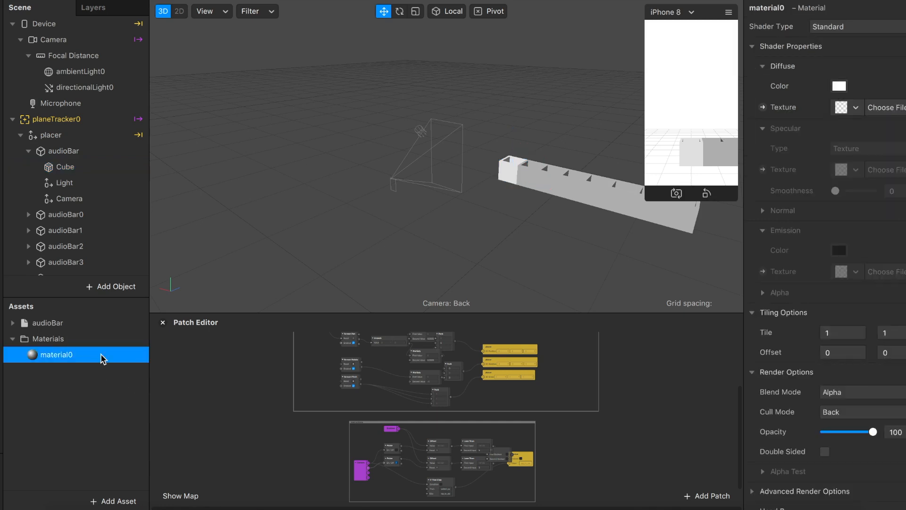
pyautogui.click(838, 86)
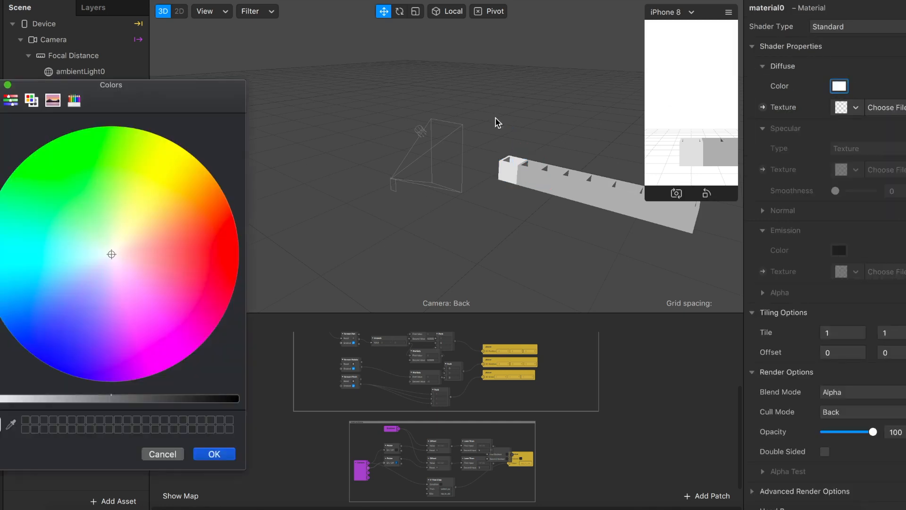
pyautogui.click(25, 345)
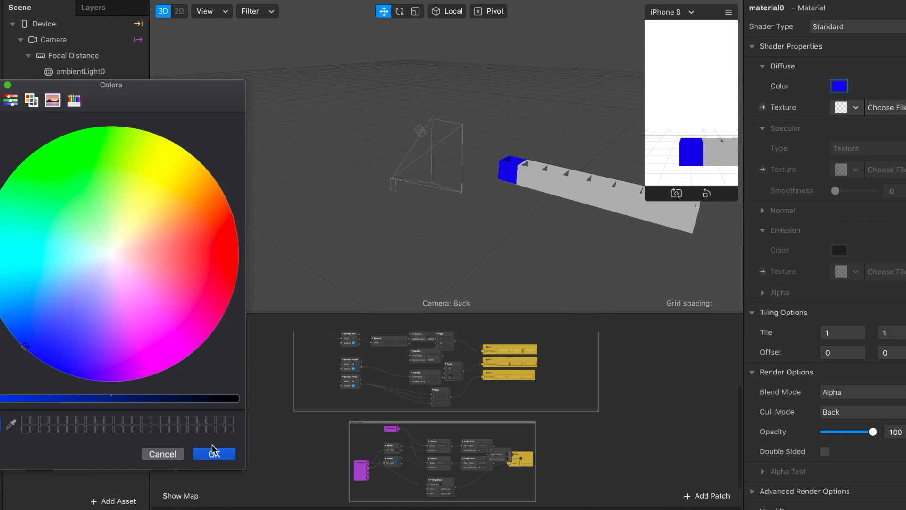
pyautogui.click(215, 453)
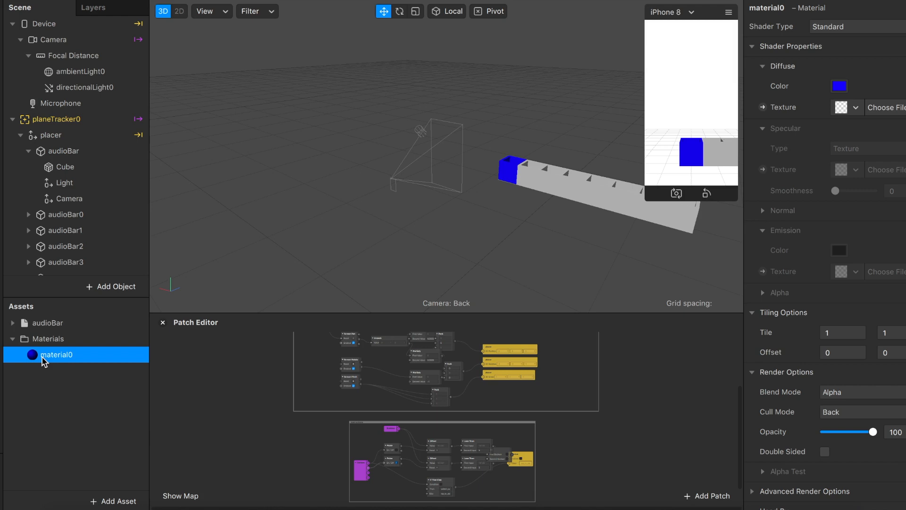
# Copy material0 and assign the duplicates (material2 etc.) to the cubes of audioBar0 and audioBar1.
pyautogui.click(11, 338)
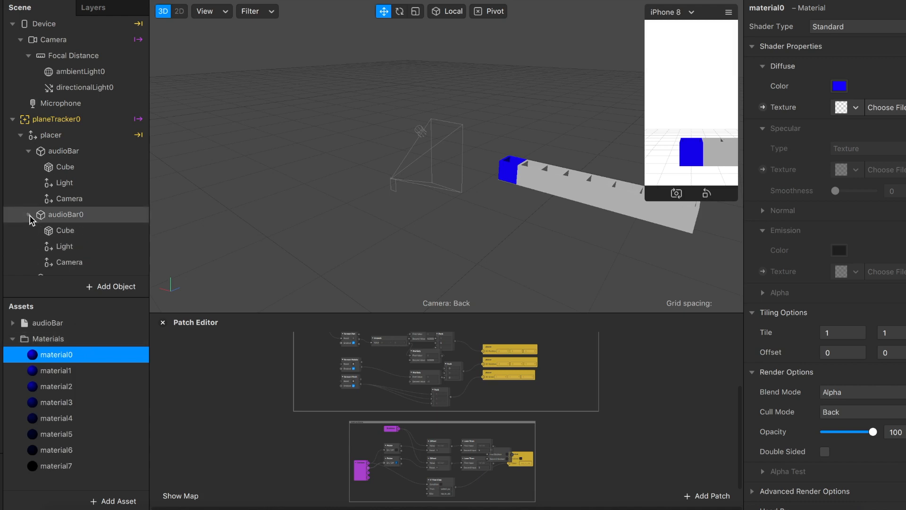
pyautogui.click(66, 231)
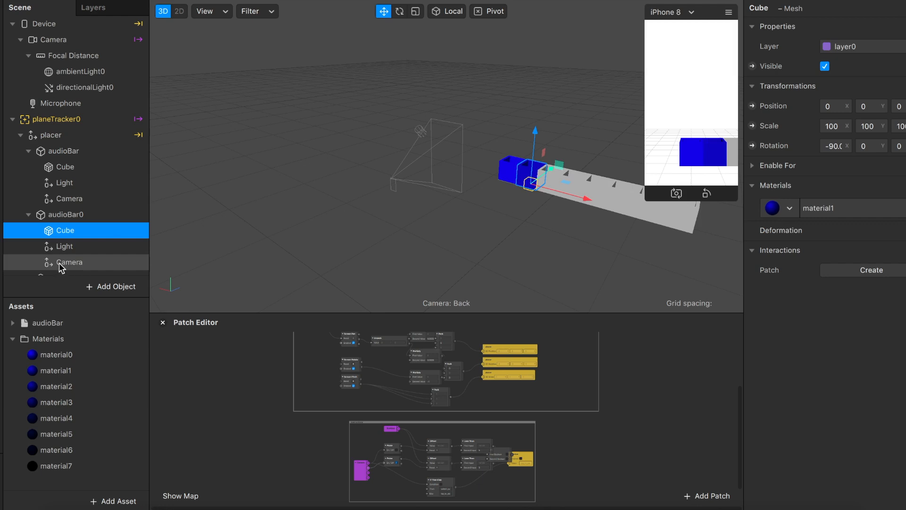
pyautogui.click(787, 207)
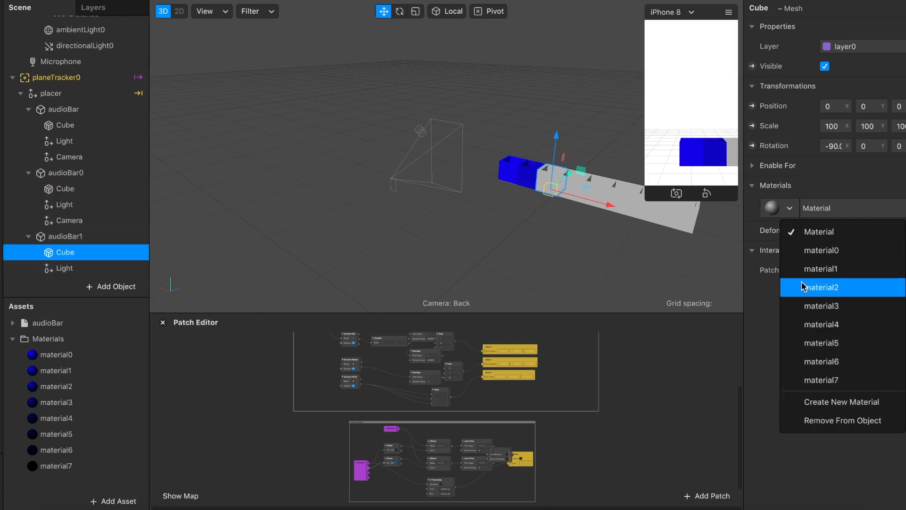
pyautogui.click(821, 380)
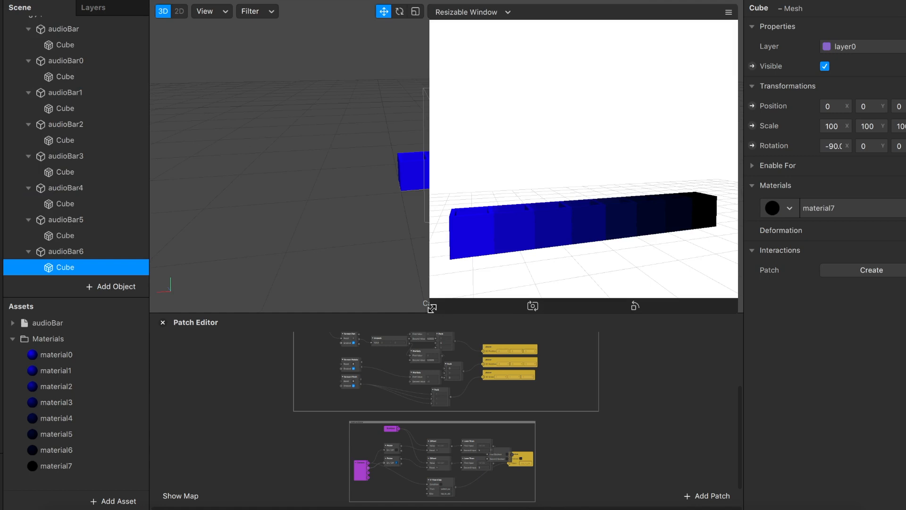
pyautogui.moveTo(287, 387)
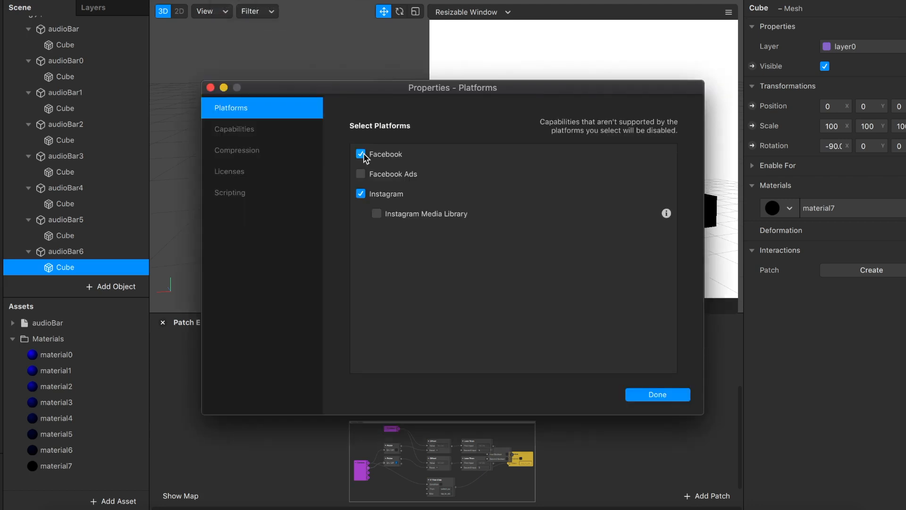
# Toggle Facebook as a target platform, keeping Instagram enabled.
pyautogui.click(656, 395)
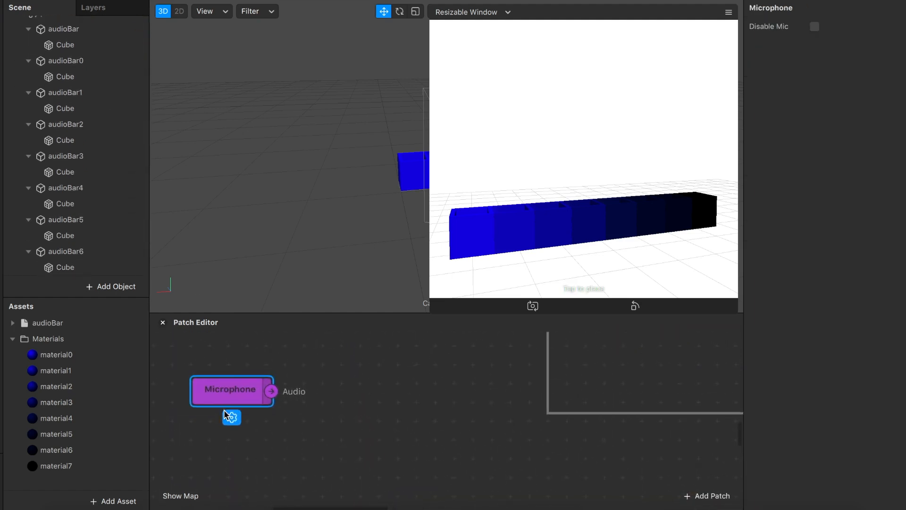
# Add the Microphone patch and pick Audio Analyzer from the Audio patch category.
pyautogui.moveTo(232, 389); pyautogui.dragTo(206, 426)
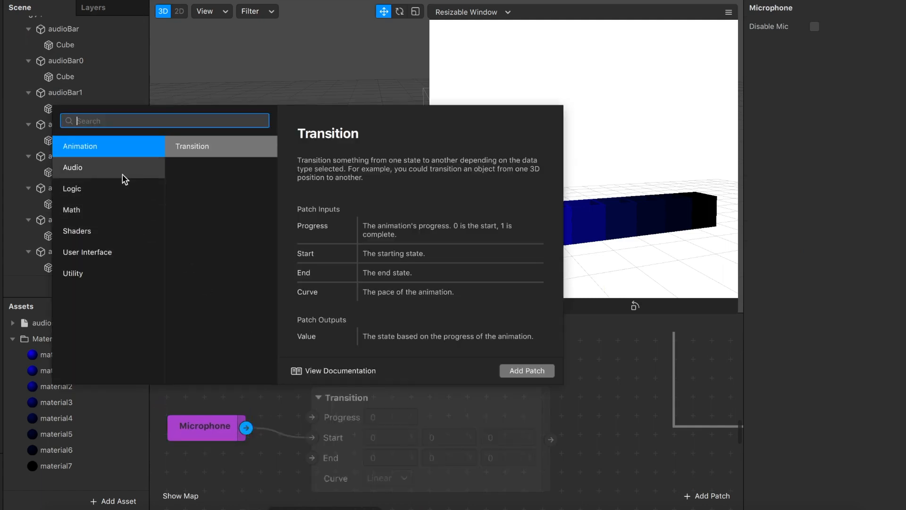
pyautogui.click(73, 168)
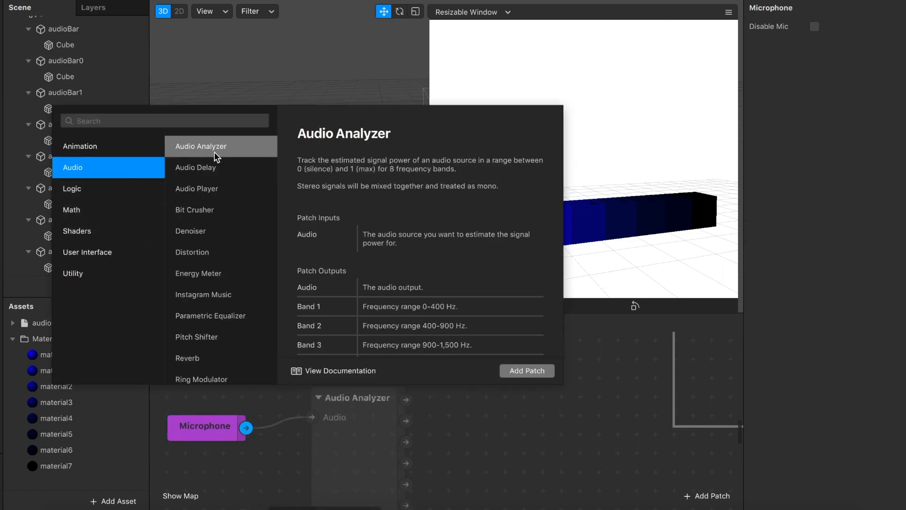
pyautogui.click(525, 370)
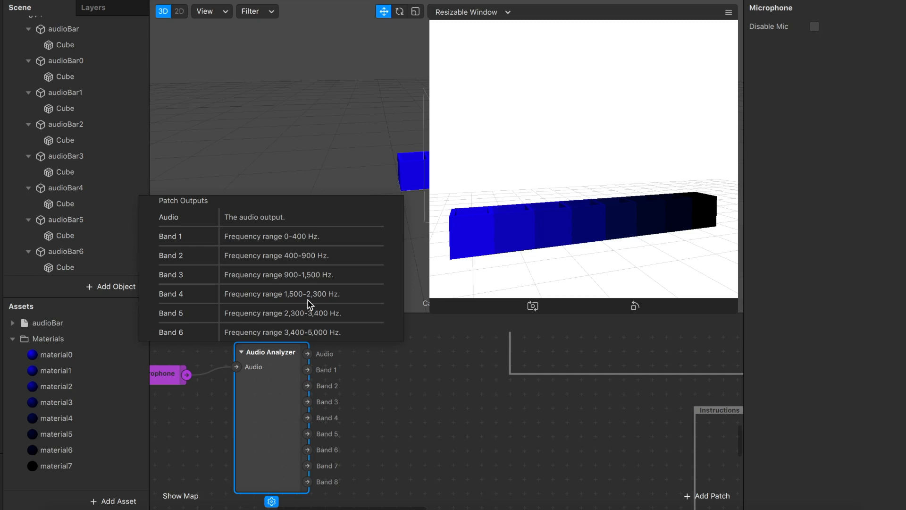
pyautogui.moveTo(296, 292)
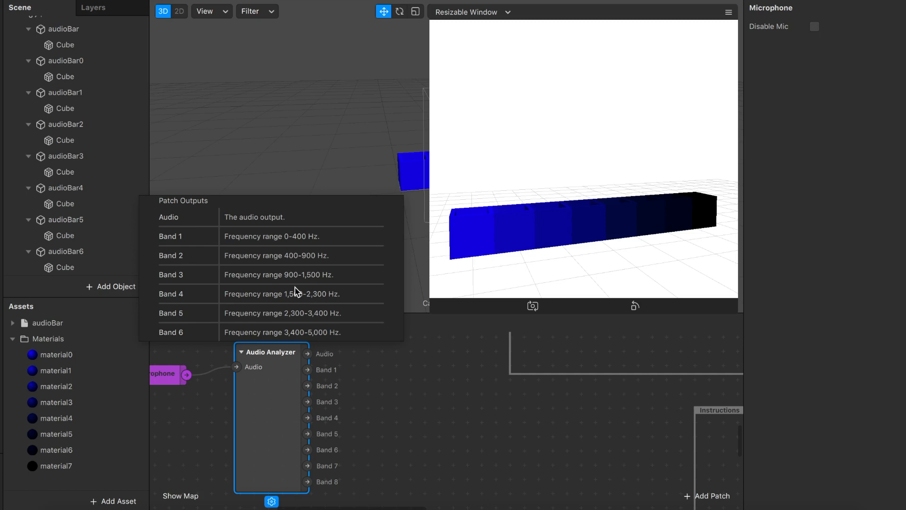
# Create a Scale patch for audioBar and wire Band 1 into a new Transition patch.
pyautogui.click(63, 29)
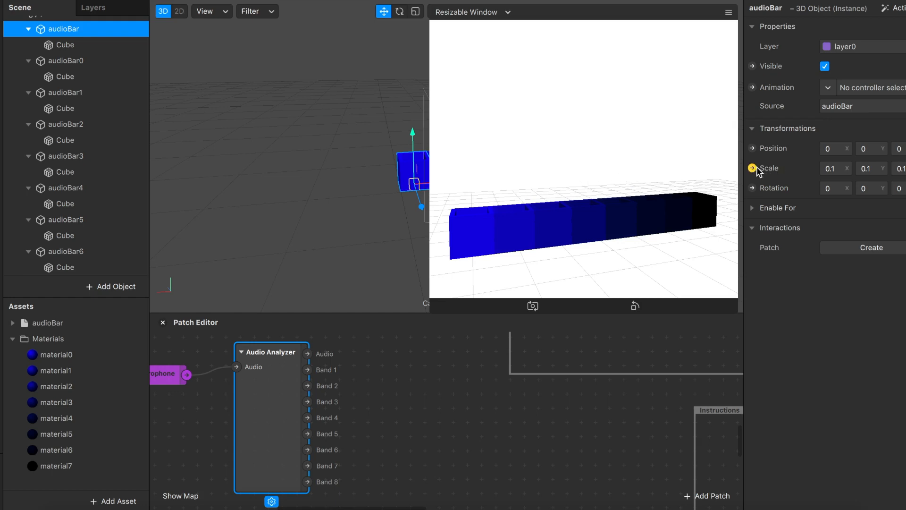
pyautogui.click(753, 168)
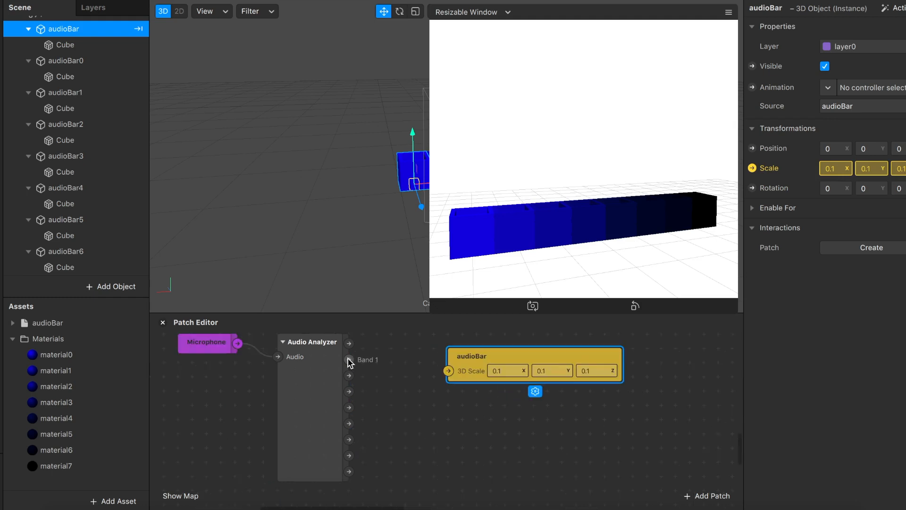
pyautogui.moveTo(349, 359); pyautogui.dragTo(387, 388)
pyautogui.write('transi')
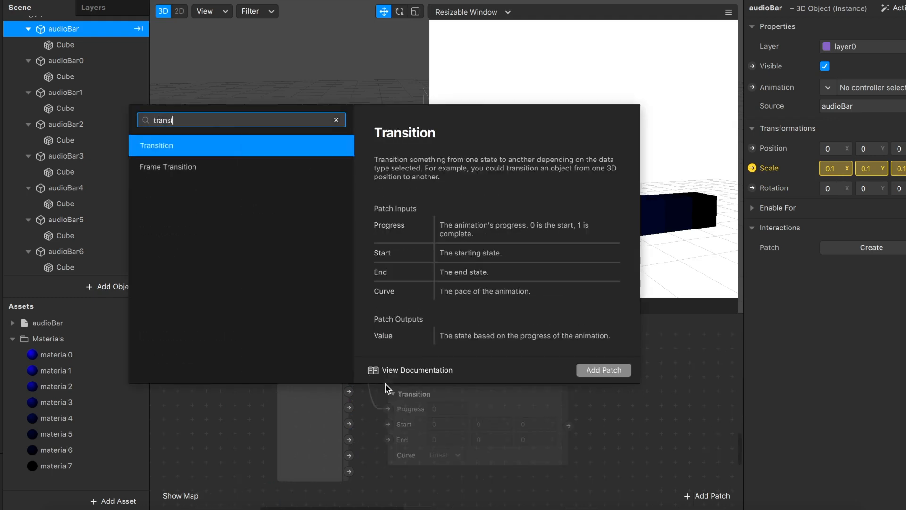
pyautogui.click(603, 370)
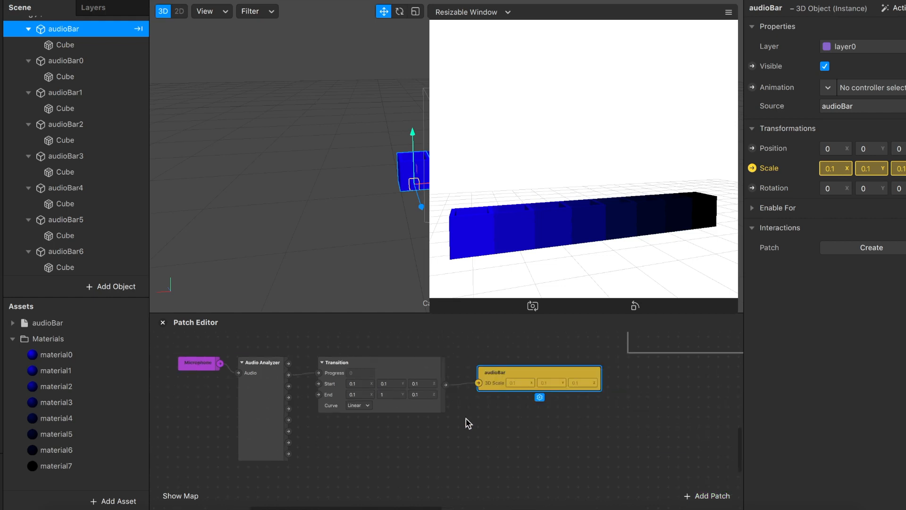
pyautogui.moveTo(386, 377)
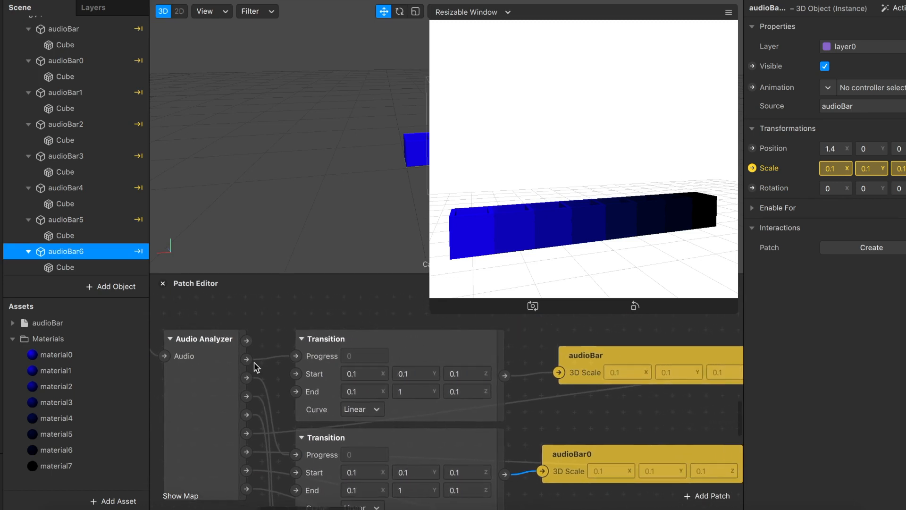
pyautogui.moveTo(306, 375)
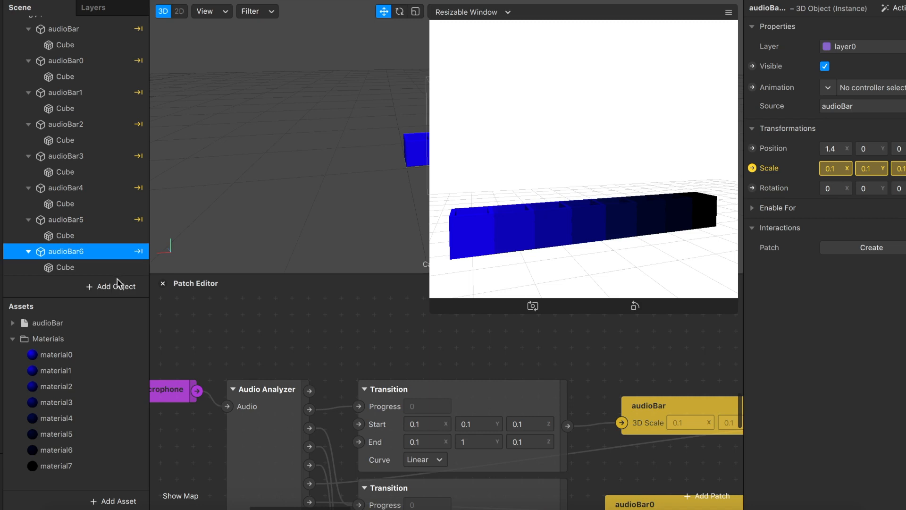
pyautogui.moveTo(114, 286)
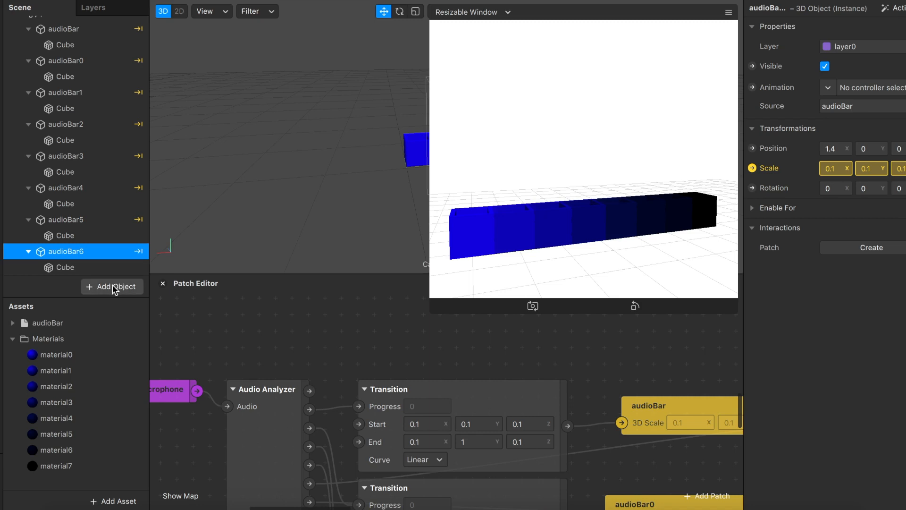
# Insert a Speaker object and create an audio patch for speaker0.
pyautogui.click(111, 287)
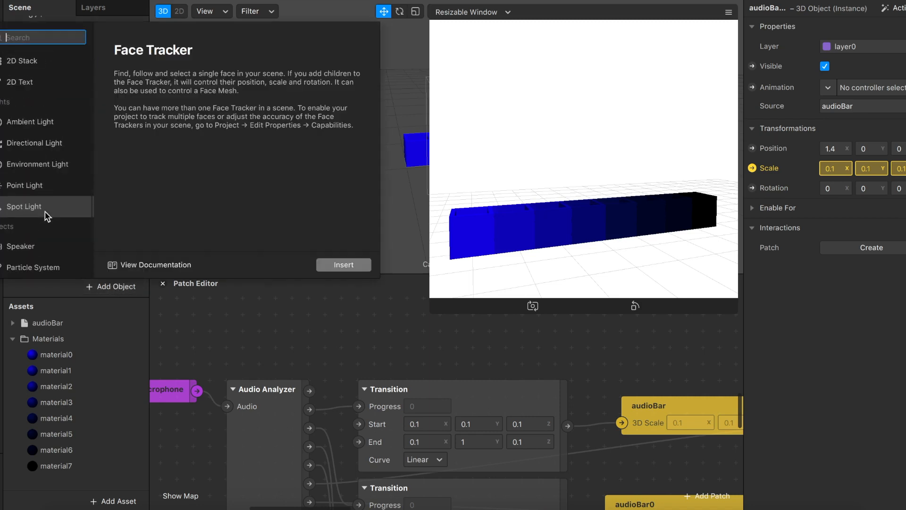
pyautogui.click(20, 246)
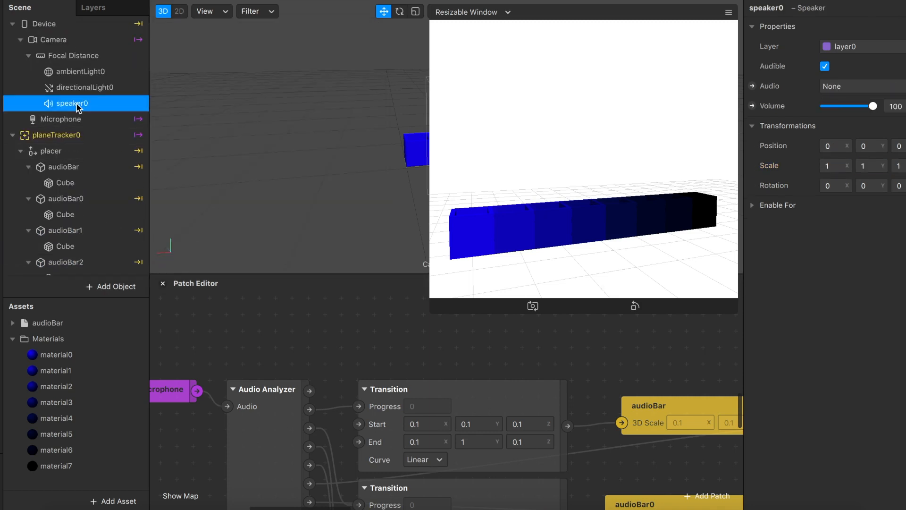
pyautogui.moveTo(764, 93)
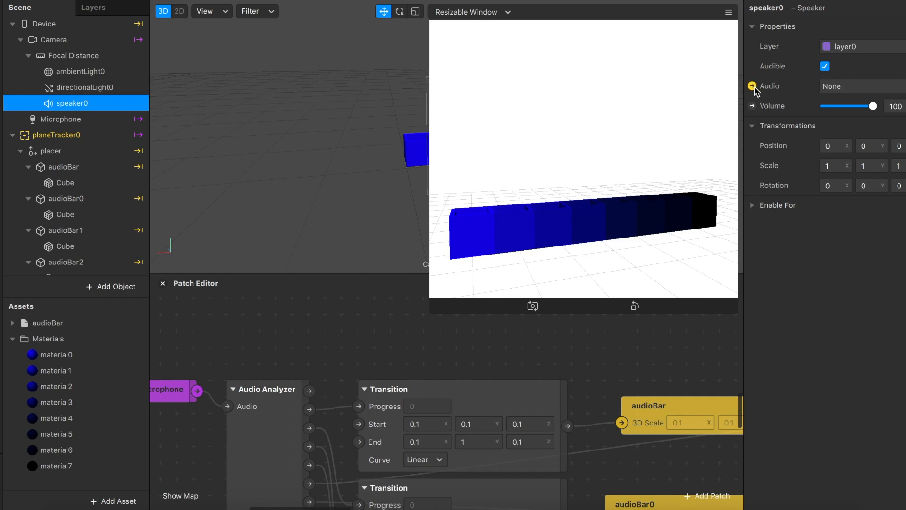
pyautogui.click(753, 86)
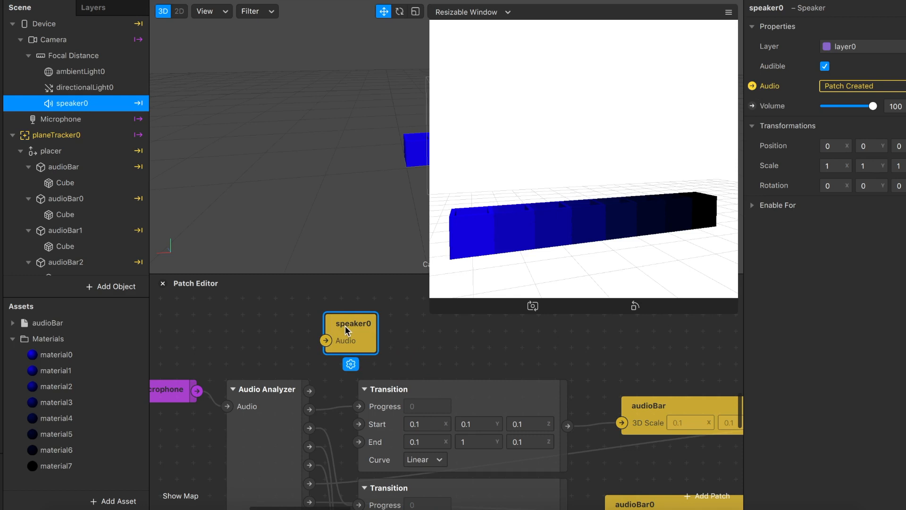
pyautogui.moveTo(309, 385)
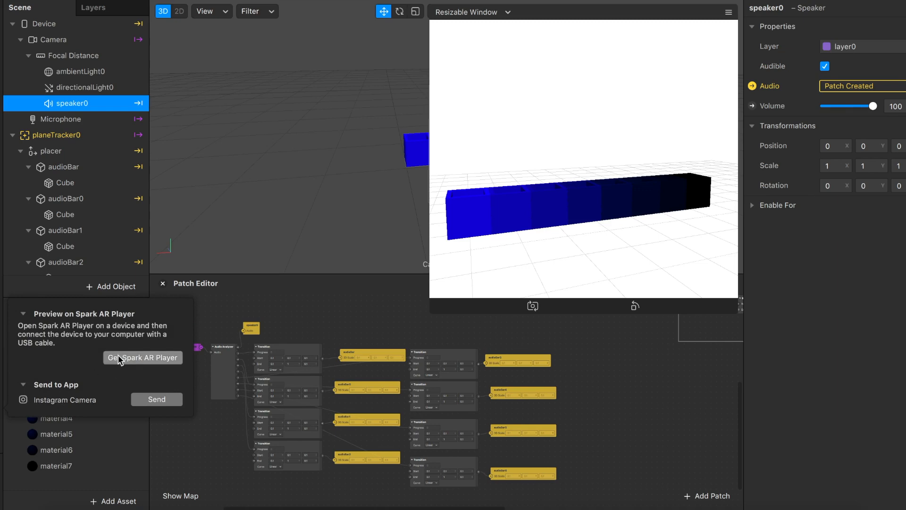
pyautogui.moveTo(156, 398)
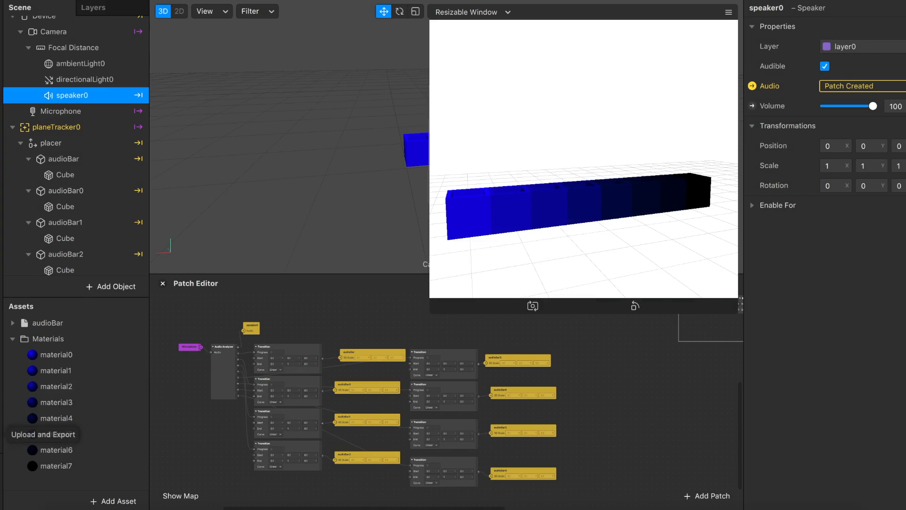
# Review the Upload and Export file-size check, then cancel without uploading.
pyautogui.click(44, 434)
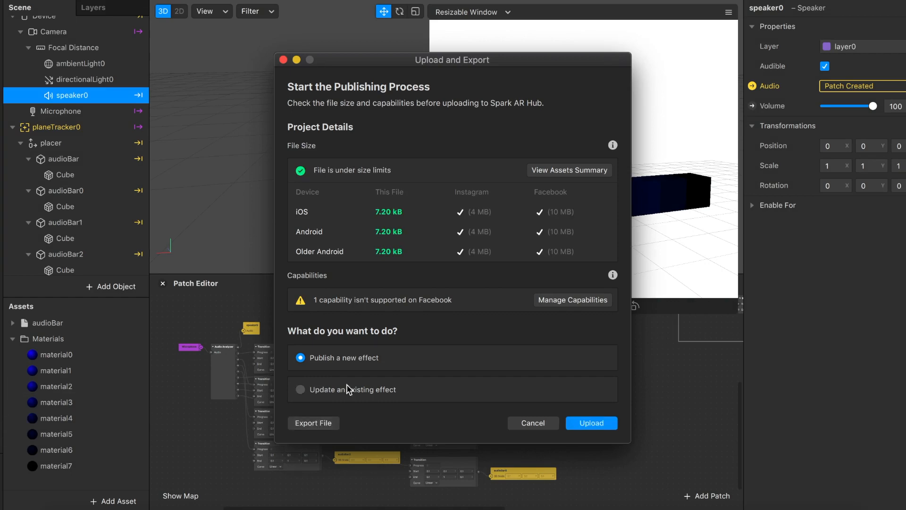
pyautogui.moveTo(522, 410)
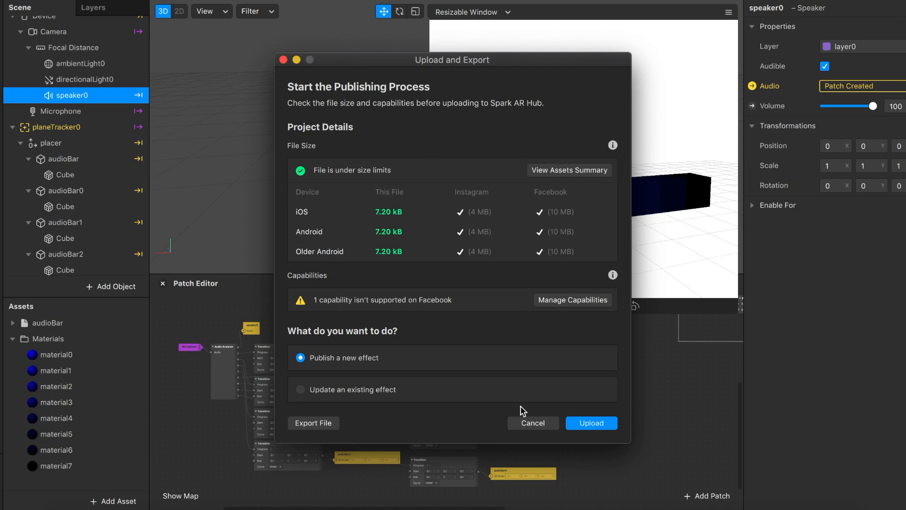
pyautogui.click(533, 422)
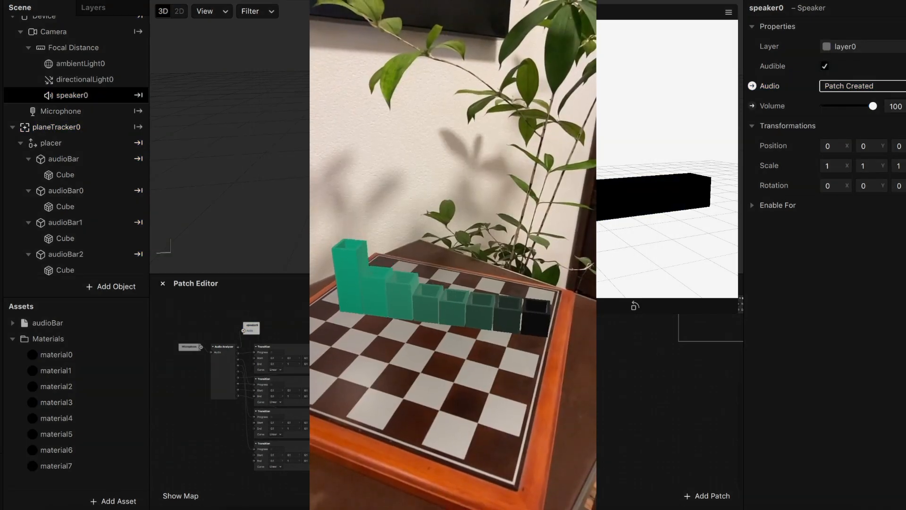